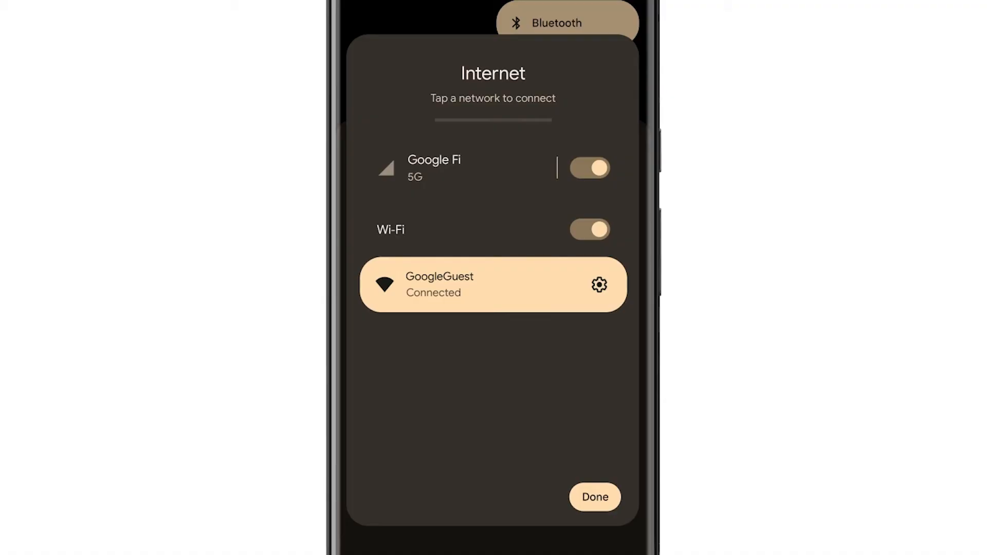
# Close the Internet panel, then reopen it from the Quick Settings Internet tile
pyautogui.click(594, 497)
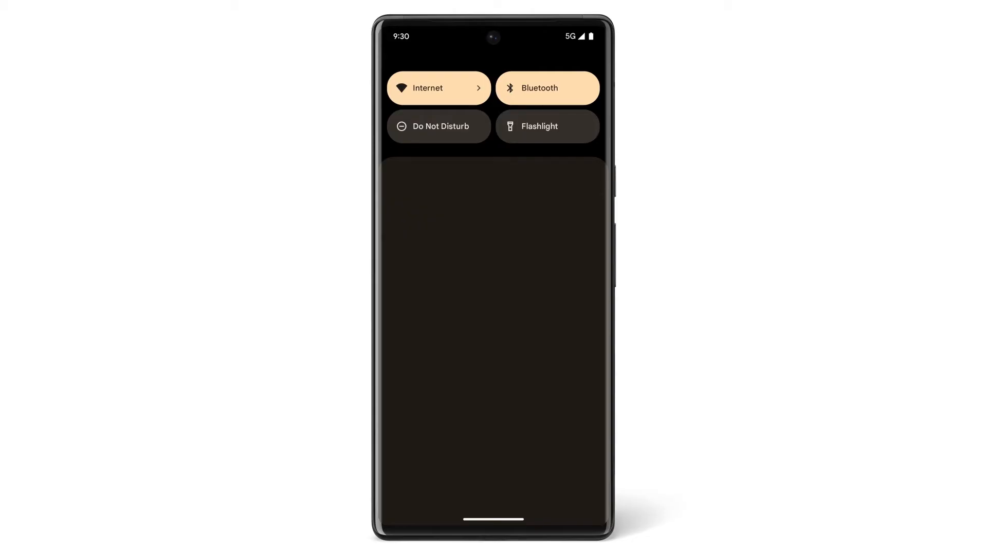
pyautogui.click(438, 88)
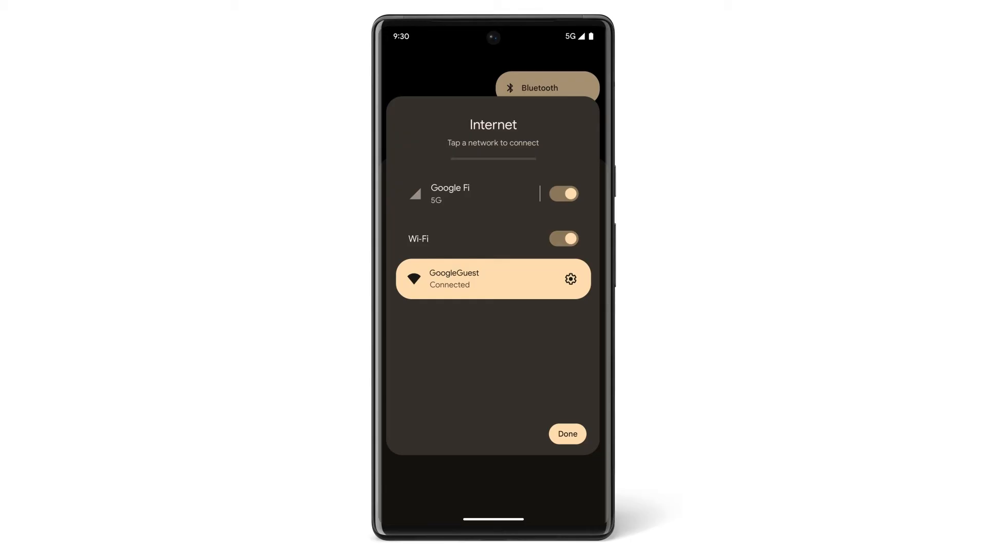
# Dismiss the Internet panel showing Google Fi 5G and GoogleGuest, returning to the home screen
pyautogui.click(566, 434)
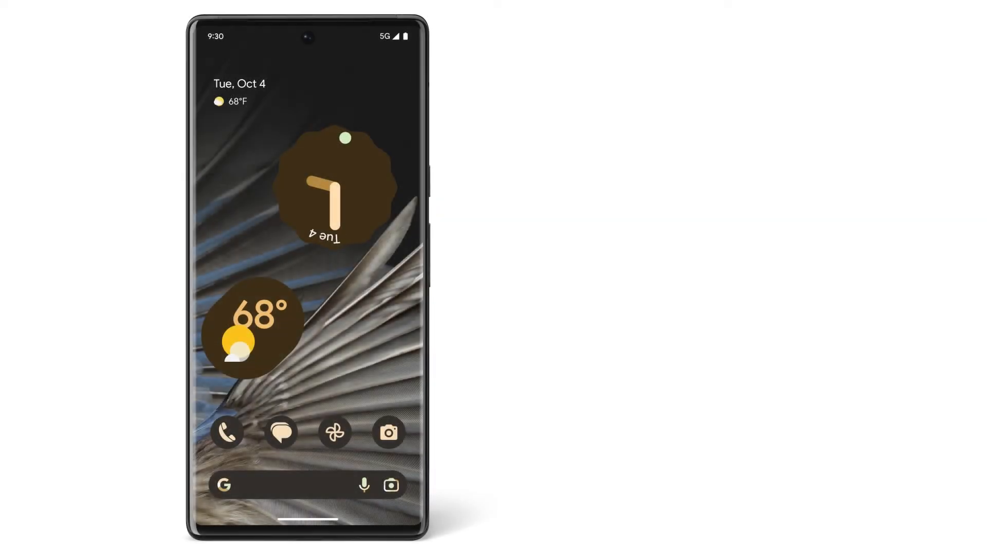